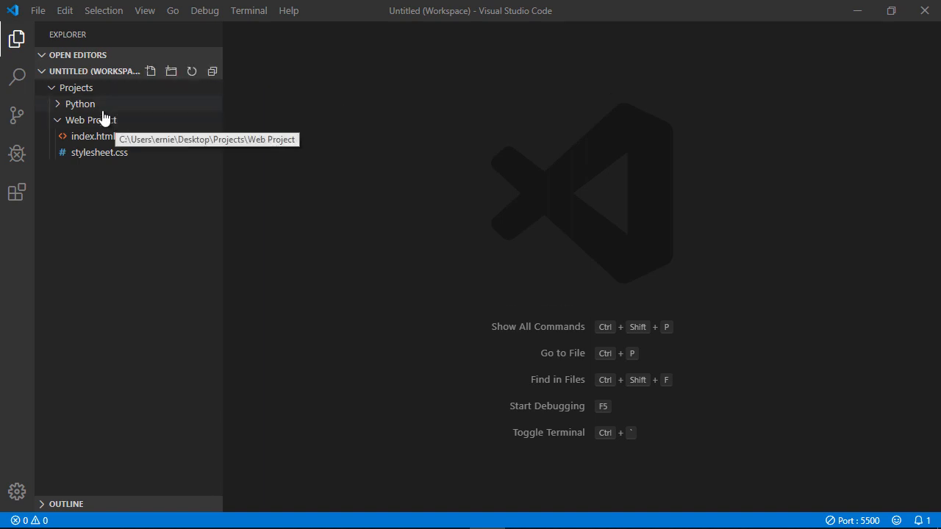
{"action": "mouse_move", "coordinate": [96, 90]}
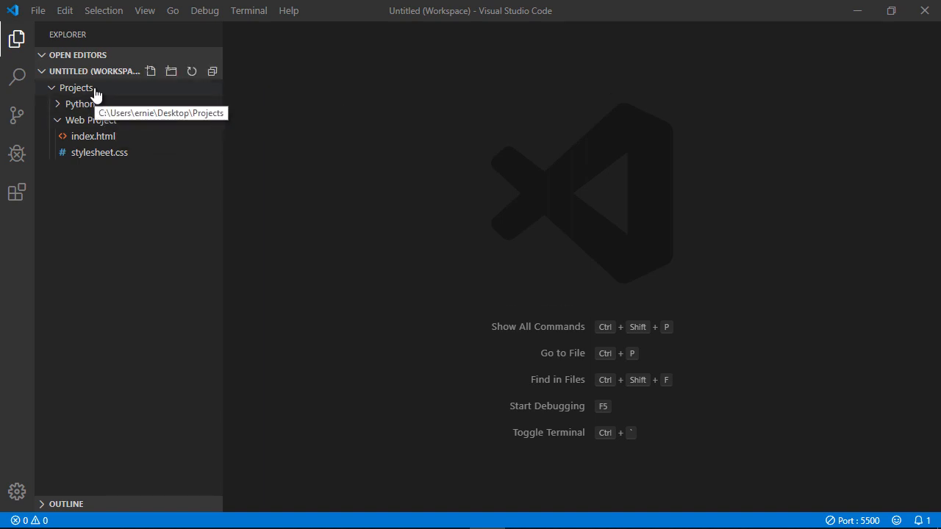
{"action": "mouse_move", "coordinate": [118, 97]}
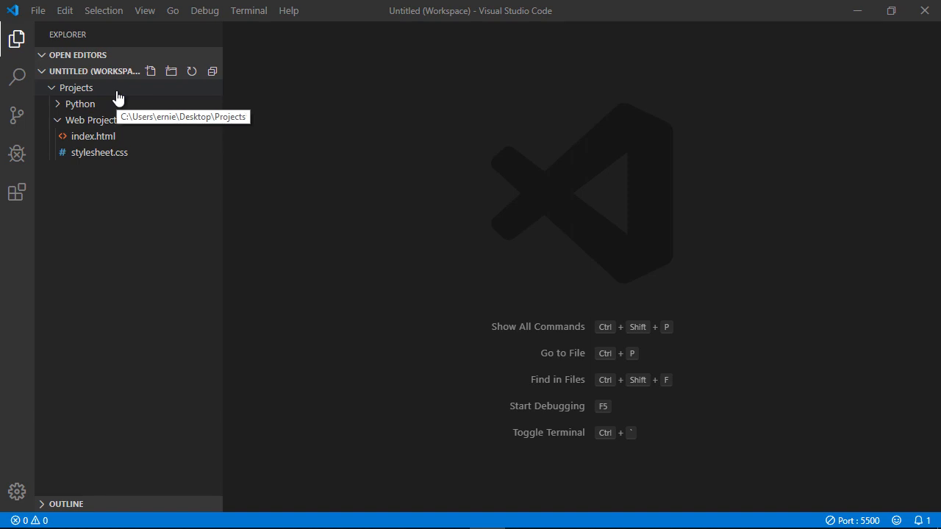
Search Google for 'python' and open the python.org Downloads page.
{"action": "left_click", "coordinate": [38, 10]}
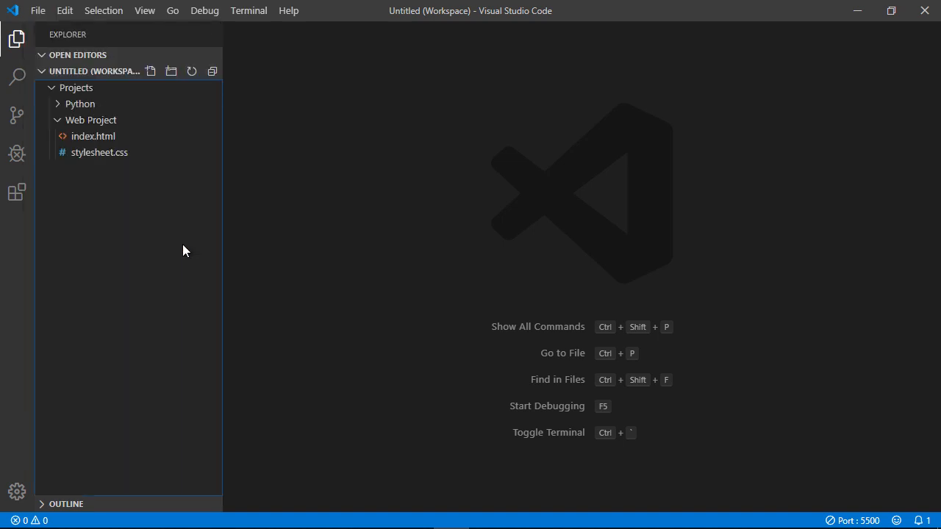
{"action": "mouse_move", "coordinate": [80, 104]}
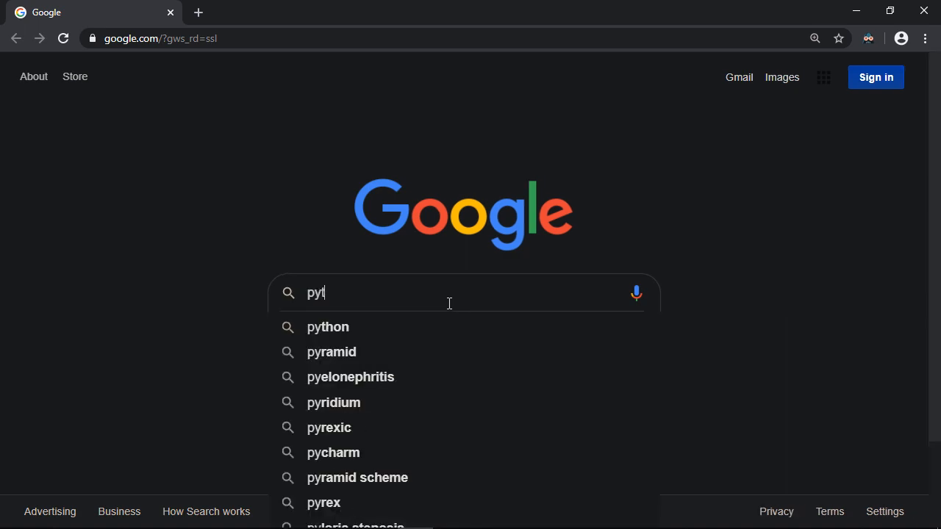
{"action": "left_click", "coordinate": [328, 327]}
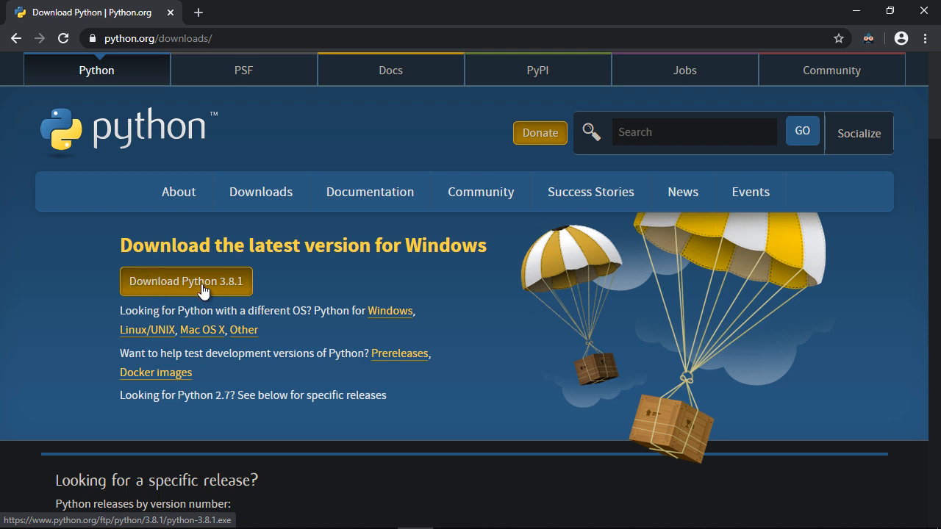
{"action": "mouse_move", "coordinate": [160, 293]}
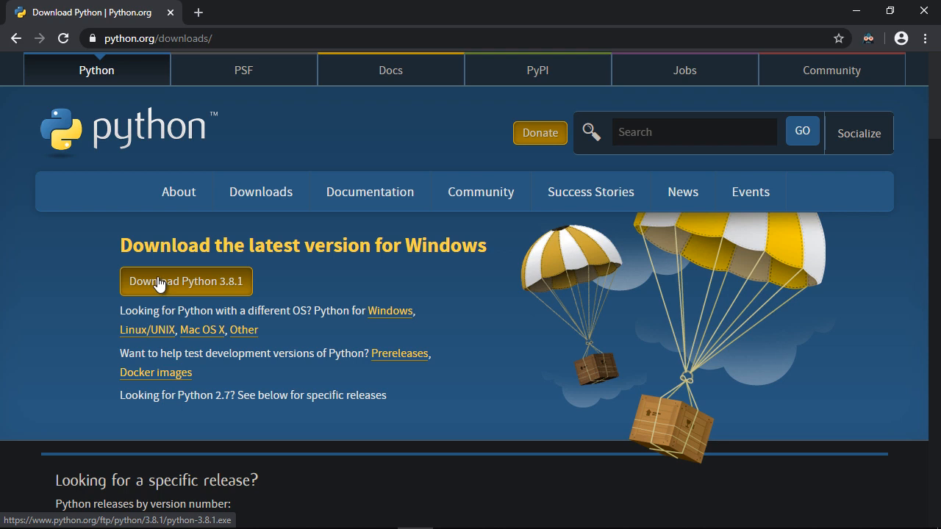
Download the Python 3.8.1 installer and run Install Now with default settings.
{"action": "left_click", "coordinate": [185, 280]}
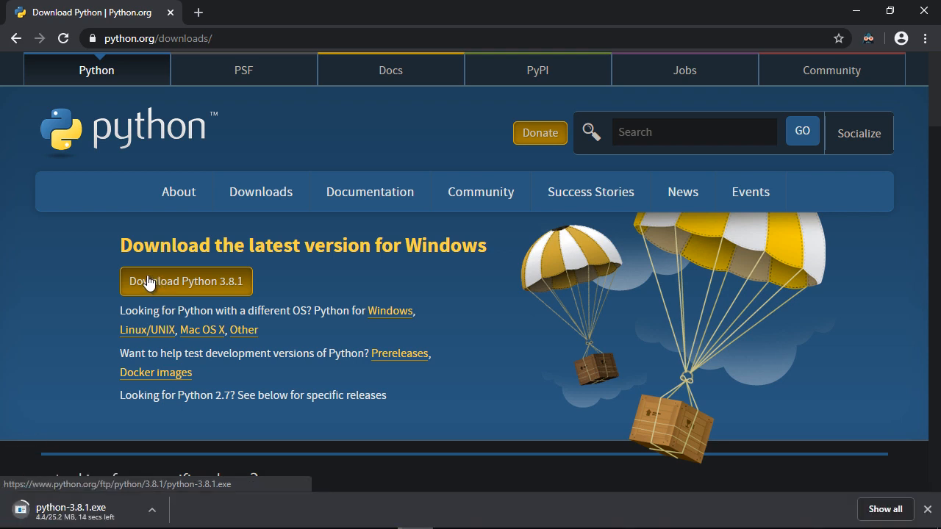
{"action": "mouse_move", "coordinate": [93, 400]}
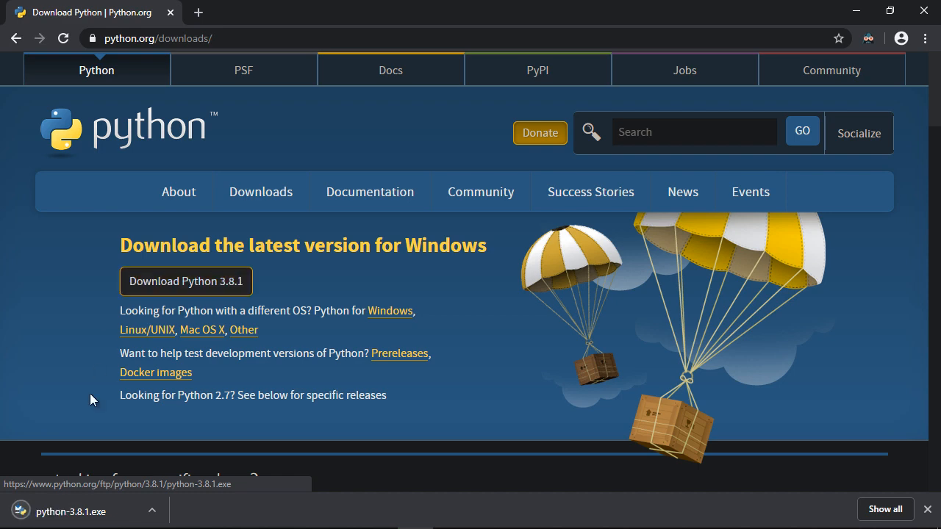
{"action": "left_click", "coordinate": [185, 281]}
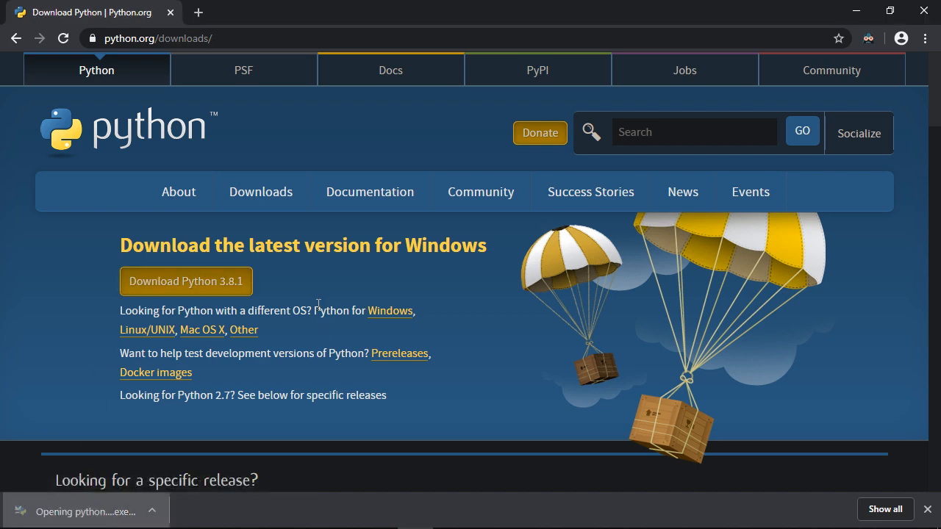
{"action": "left_click", "coordinate": [70, 510]}
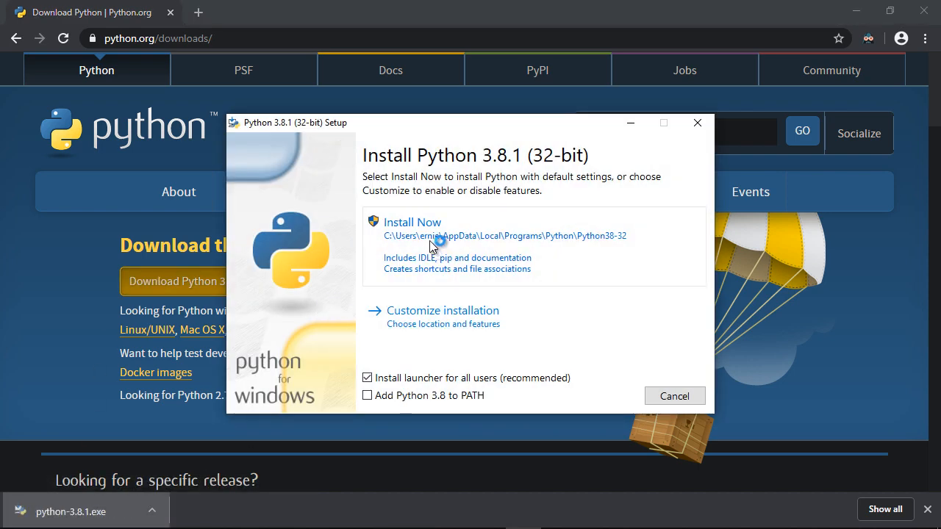
{"action": "left_click", "coordinate": [411, 222]}
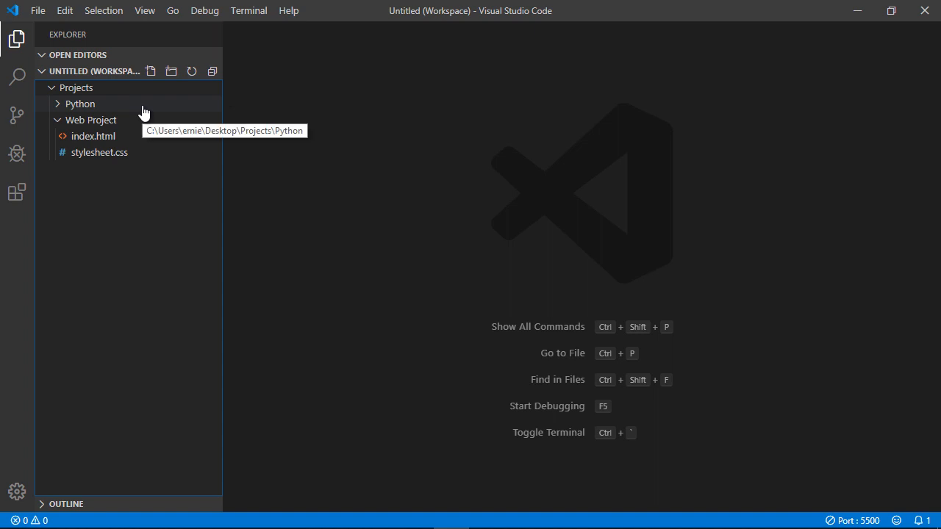
Search the Extensions marketplace for 'python' and install Microsoft's Python extension.
{"action": "left_click", "coordinate": [16, 192]}
{"action": "type", "text": "pyt"}
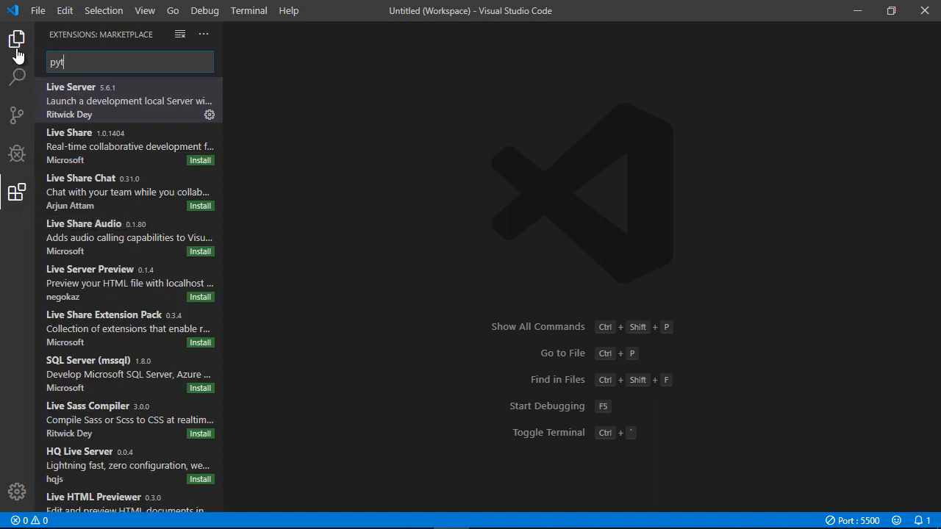
{"action": "type", "text": "hon"}
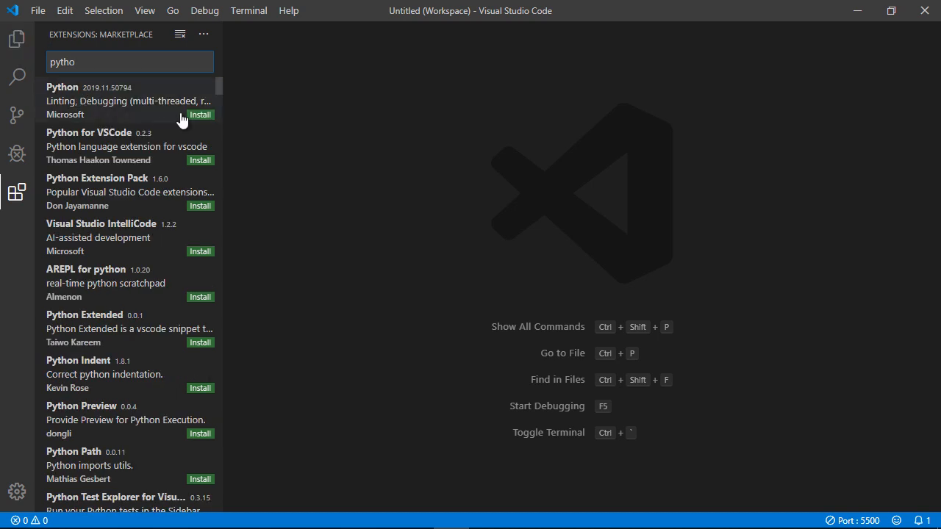
{"action": "left_click", "coordinate": [200, 114]}
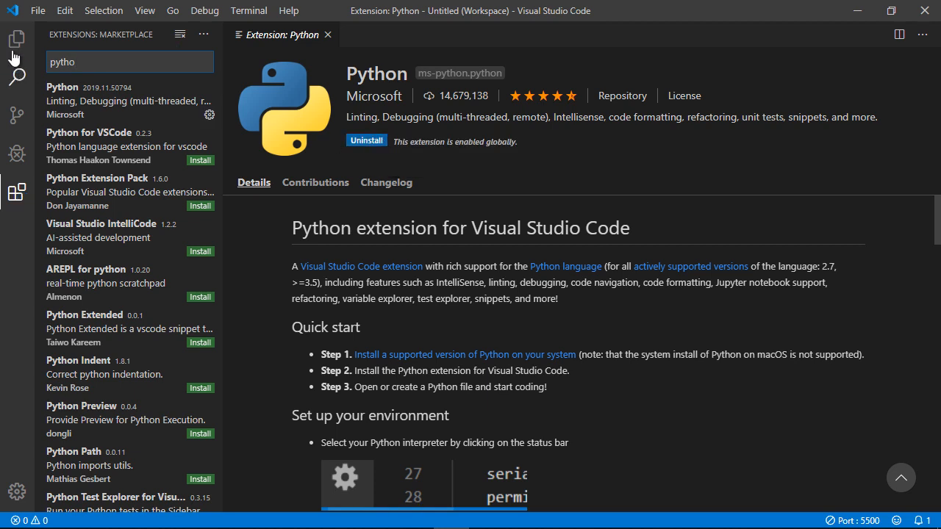
Add a new file named test.py to the Python folder in Explorer.
{"action": "left_click", "coordinate": [16, 38]}
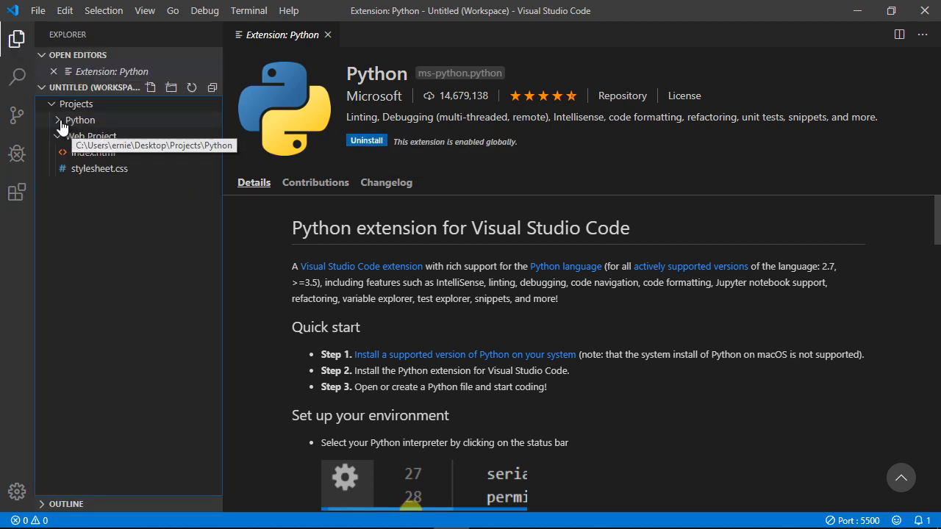
{"action": "left_click", "coordinate": [80, 120]}
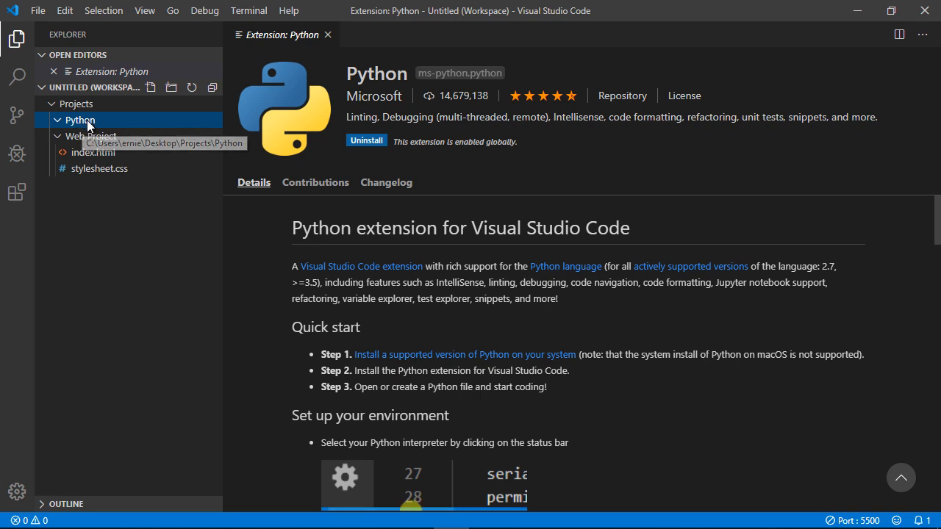
{"action": "right_click", "coordinate": [79, 120]}
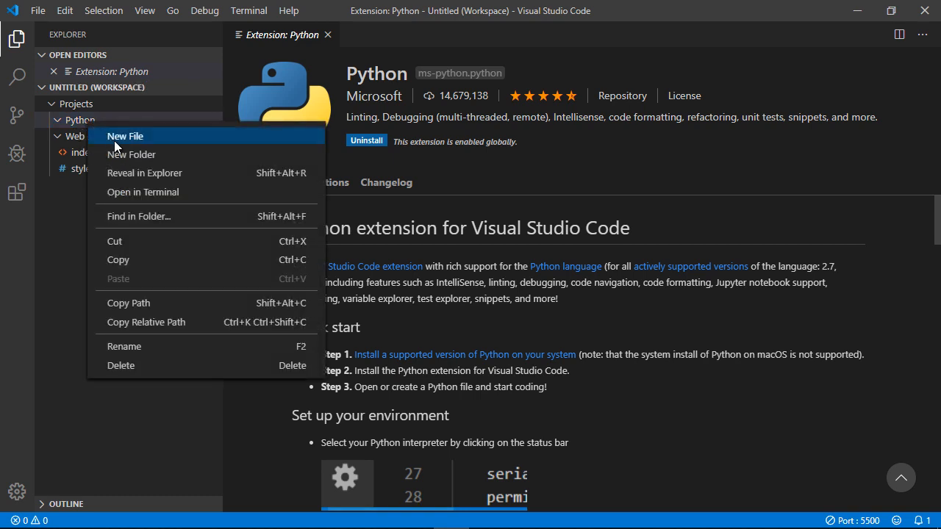
{"action": "left_click", "coordinate": [125, 136]}
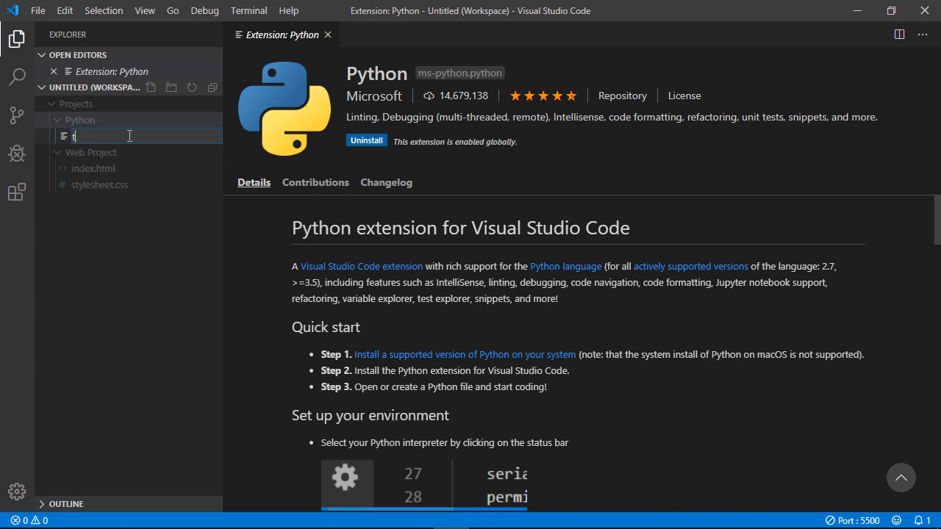
{"action": "type", "text": "est.py"}
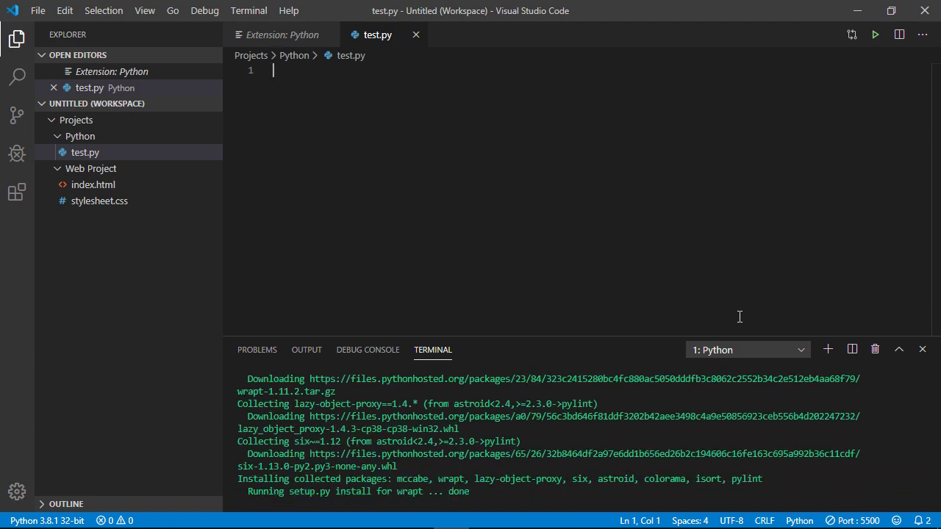
Write 'x = 10' as the first line of test.py.
{"action": "type", "text": "x"}
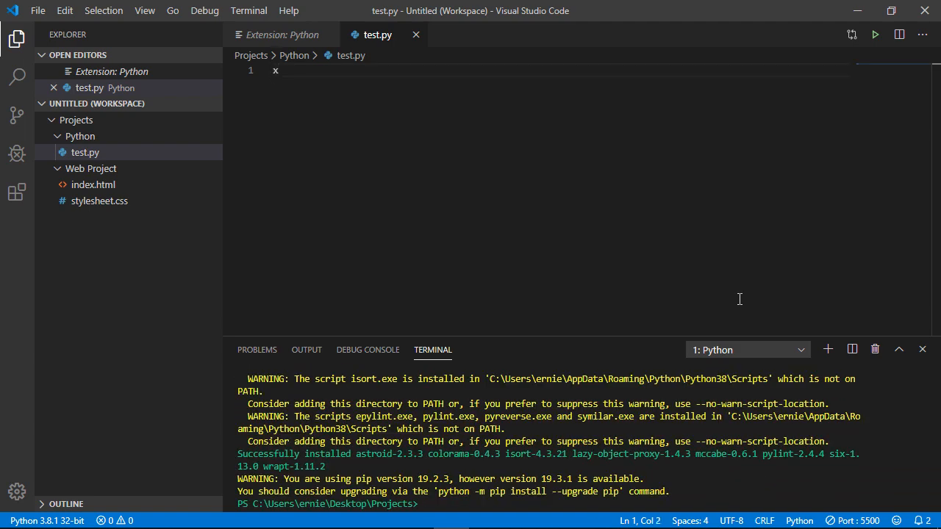
{"action": "type", "text": "= 10"}
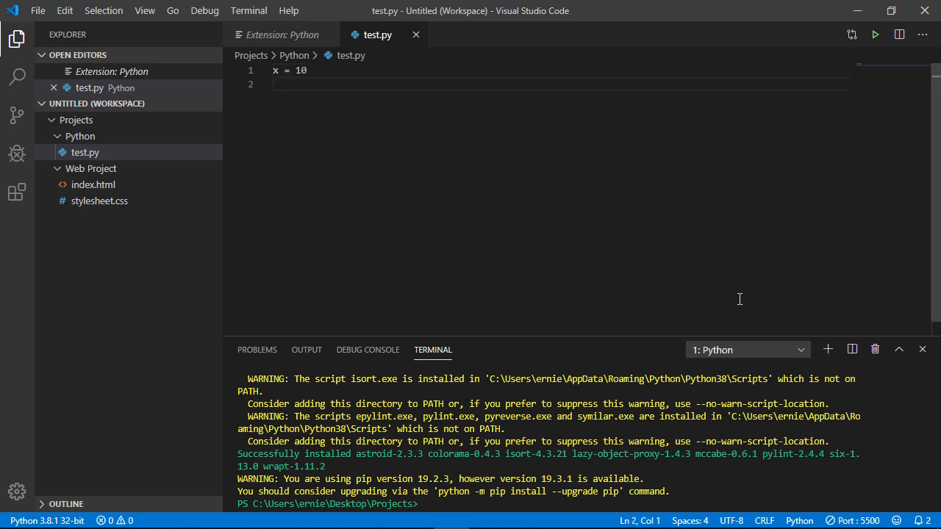
Add 'print(x)' to test.py and run it in the terminal.
{"action": "type", "text": "print"}
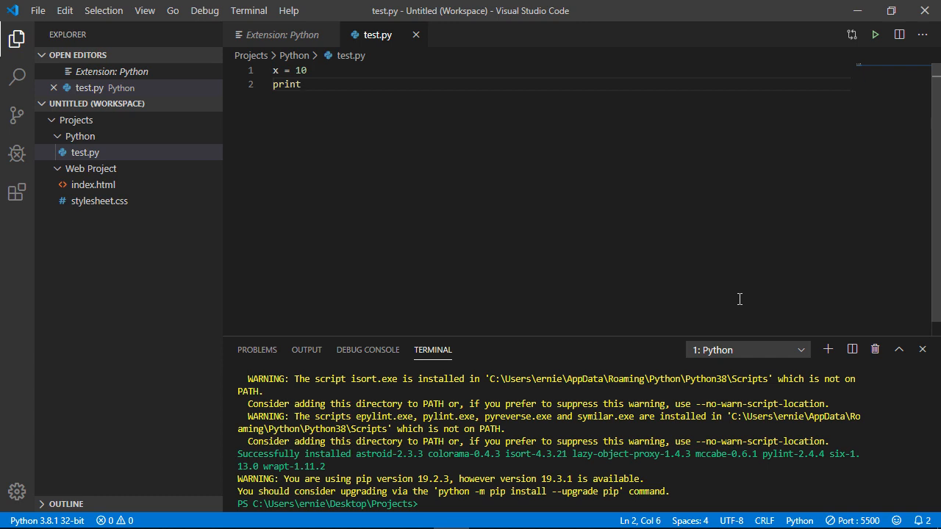
{"action": "type", "text": "(x)"}
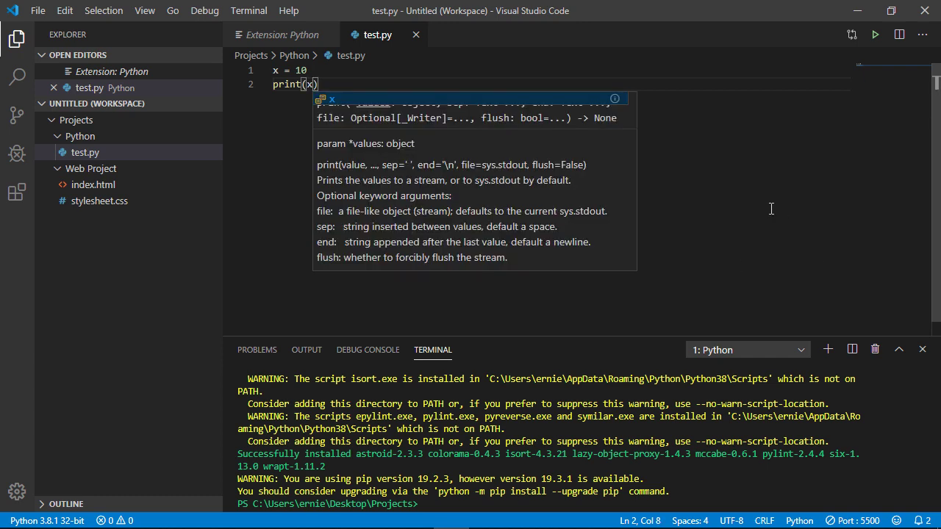
{"action": "left_click", "coordinate": [874, 35]}
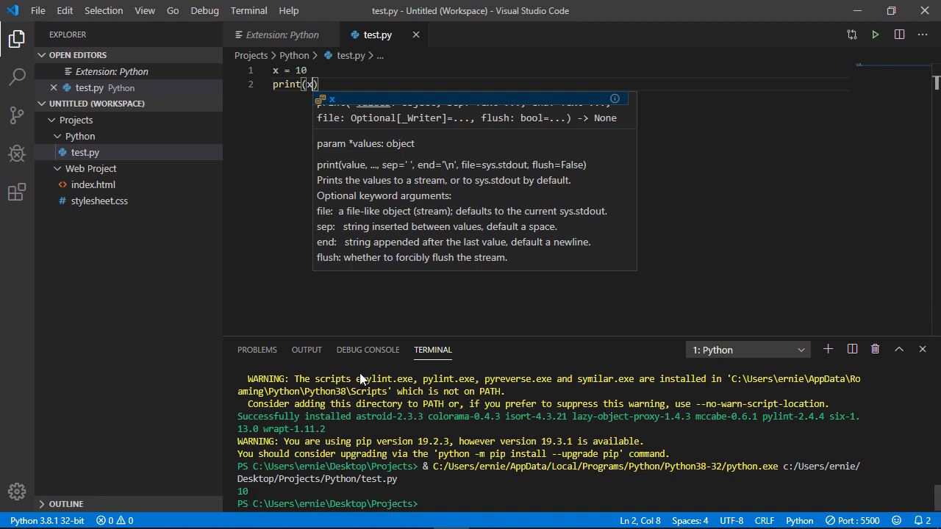
{"action": "mouse_move", "coordinate": [470, 437]}
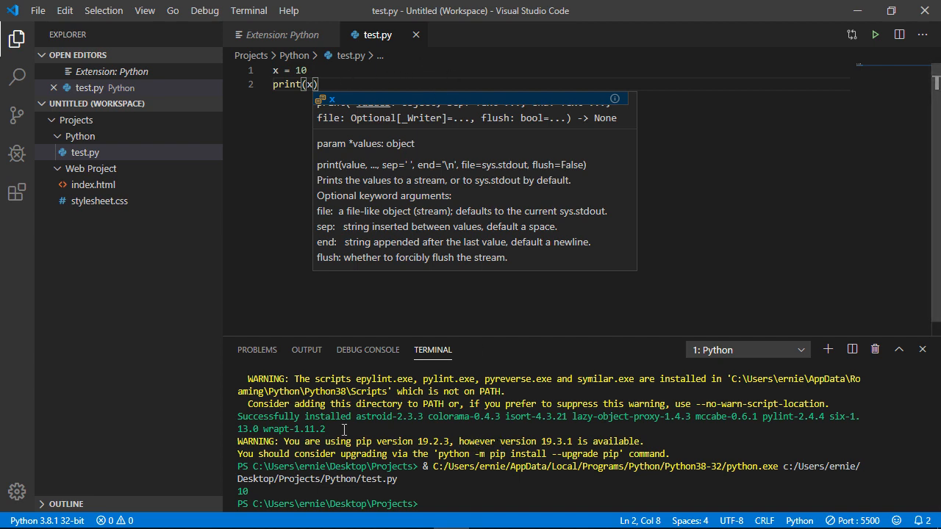
{"action": "mouse_move", "coordinate": [618, 395]}
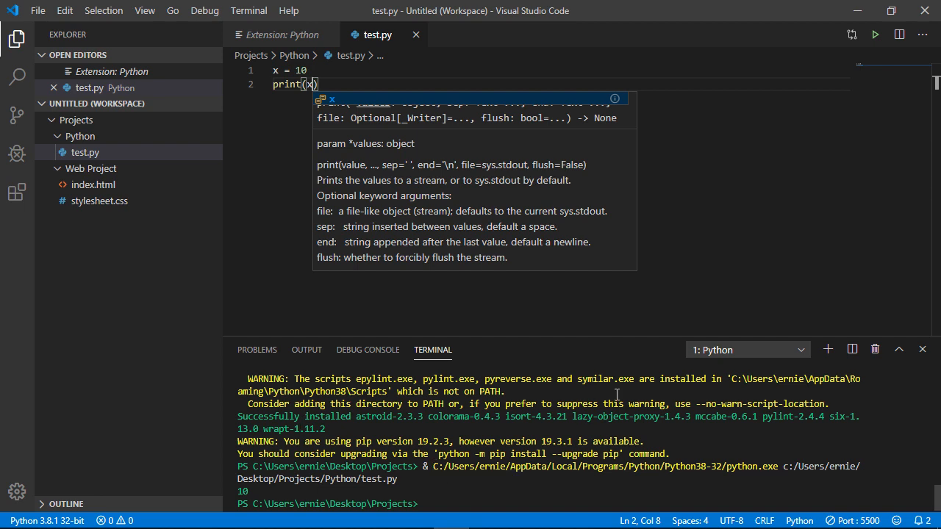